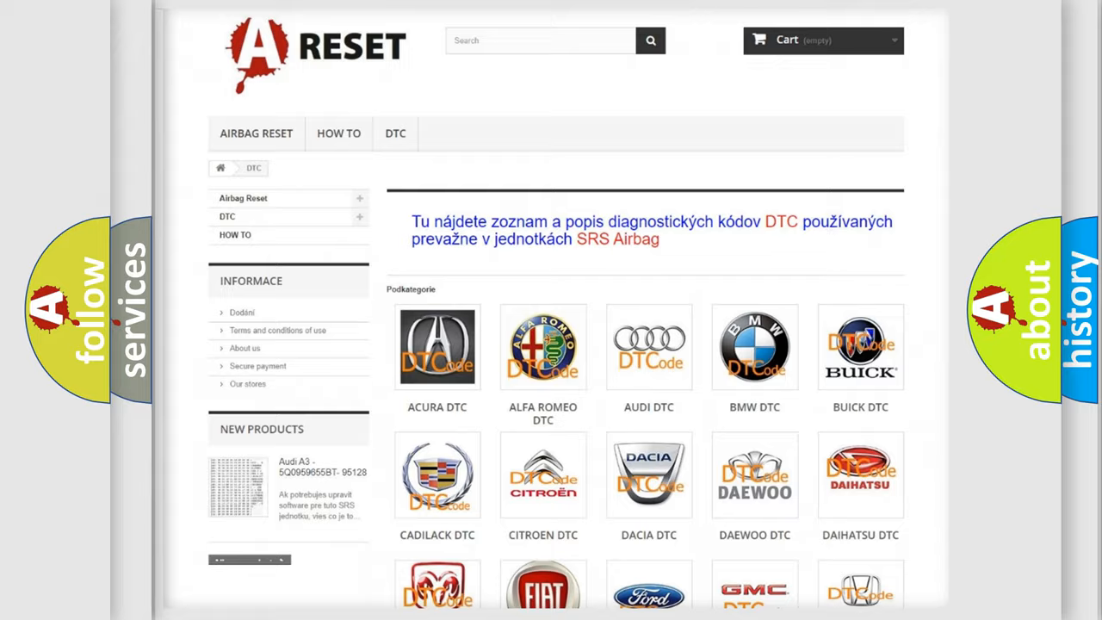
Scroll the DTC page to reach the Chevrolet brand entry and its code list
scroll("down", 3)
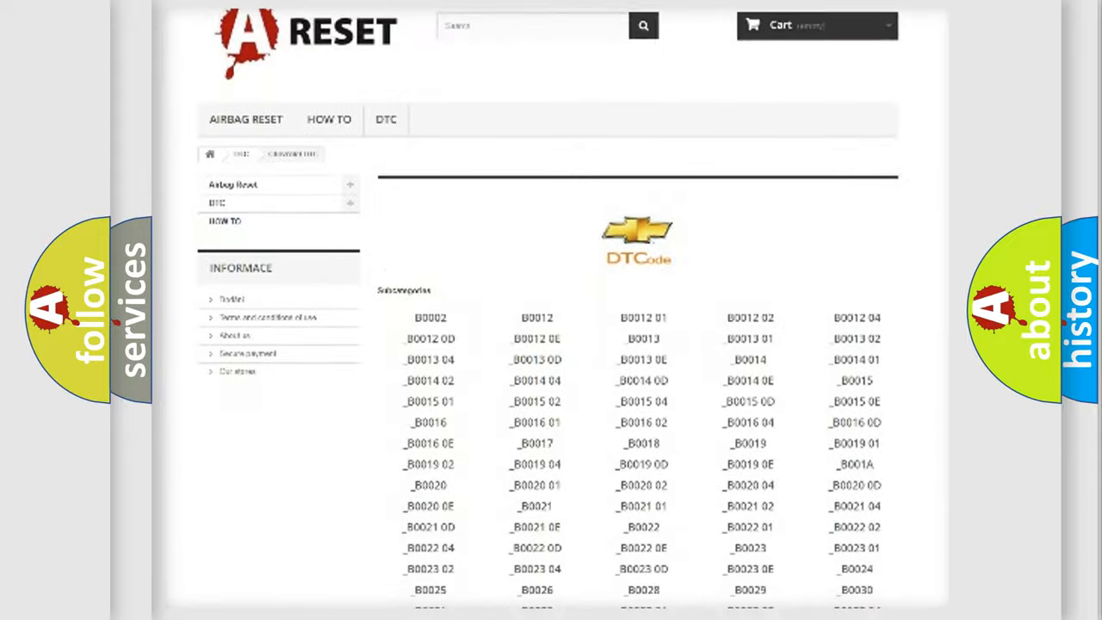
scroll("down", 3)
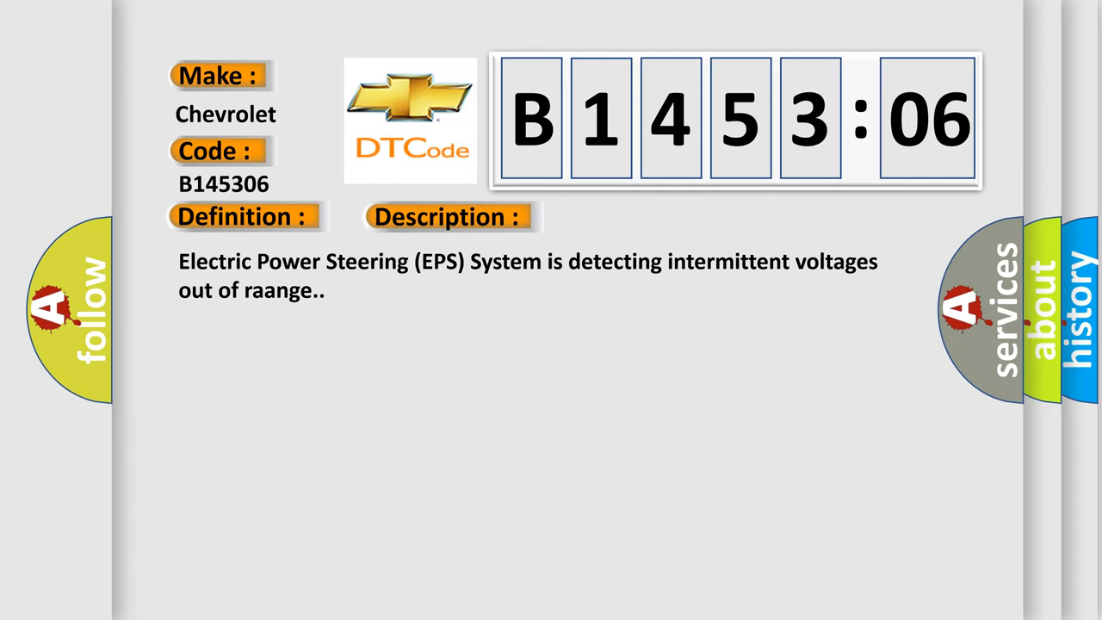
Advance the slide to reveal the Cause section on the B1453:06 card
left_click(632, 217)
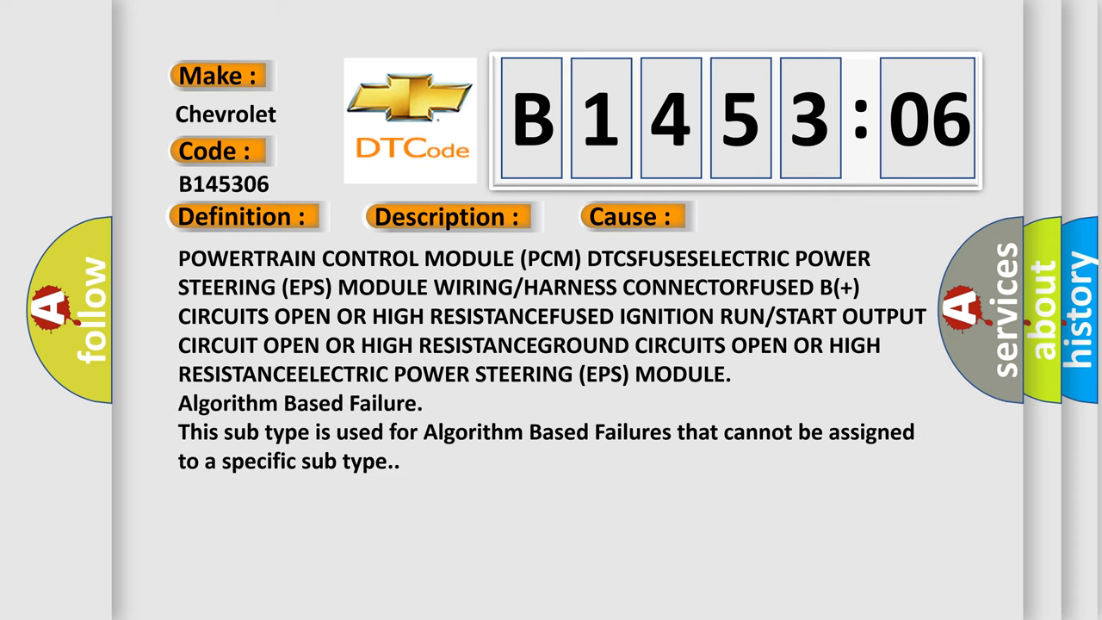